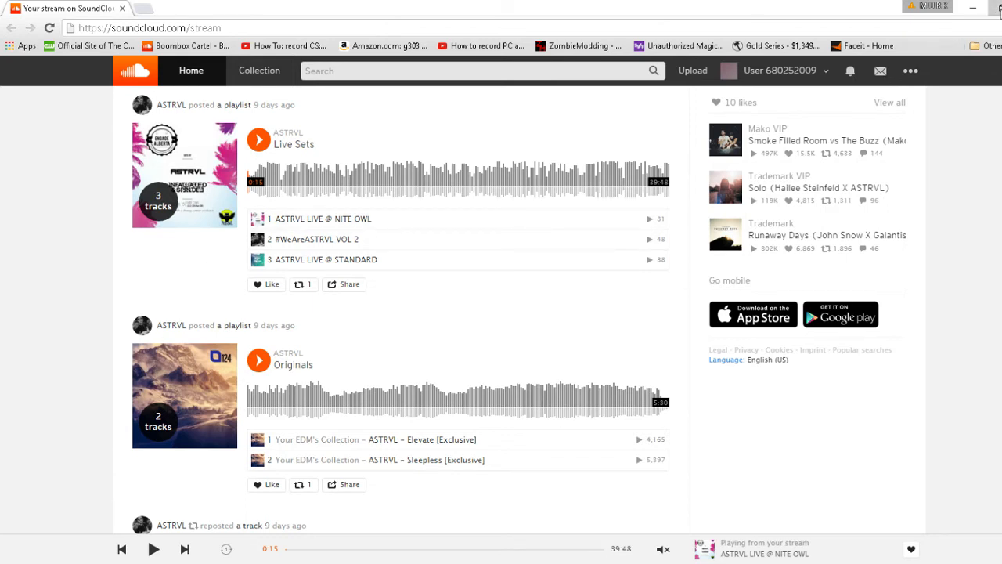
- Restore the SoundCloud Chrome window down from maximised to a smaller size
click(588, 15)
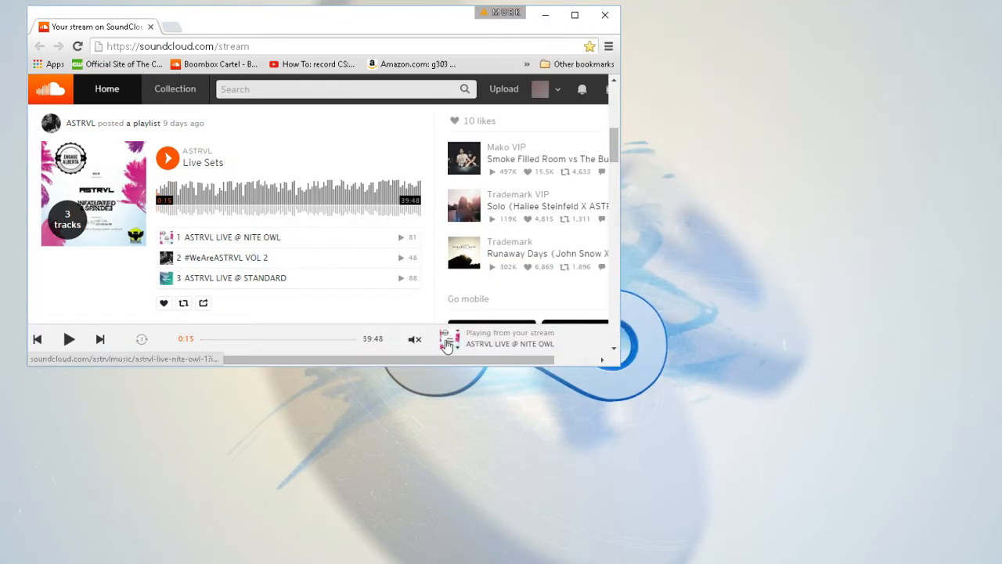
mouse_move(717, 462)
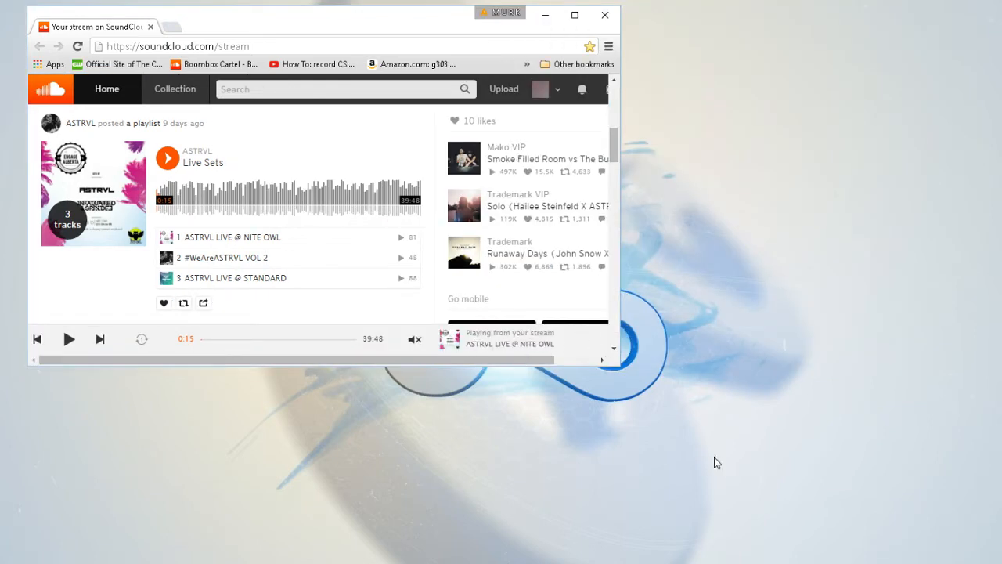
mouse_move(545, 116)
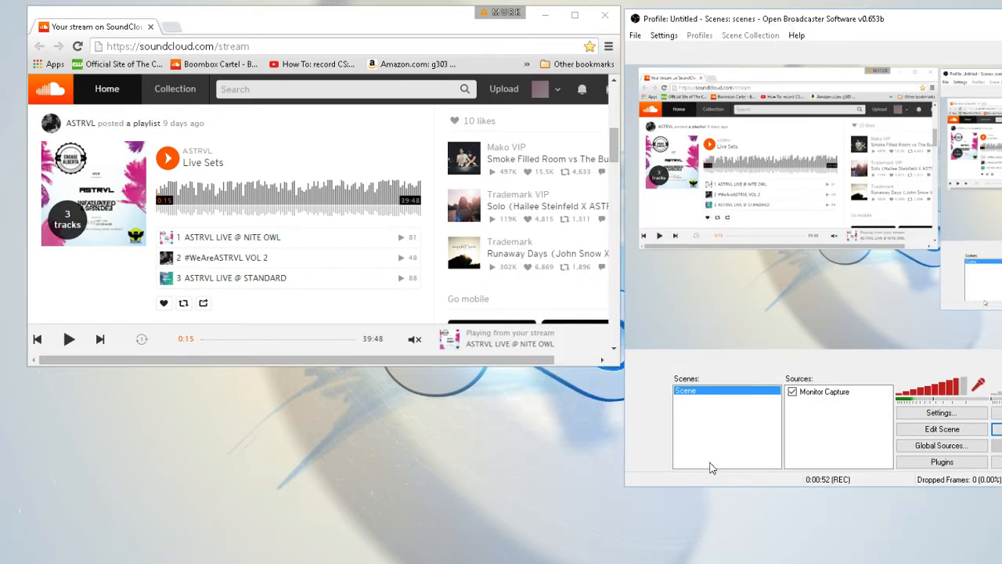
mouse_move(833, 435)
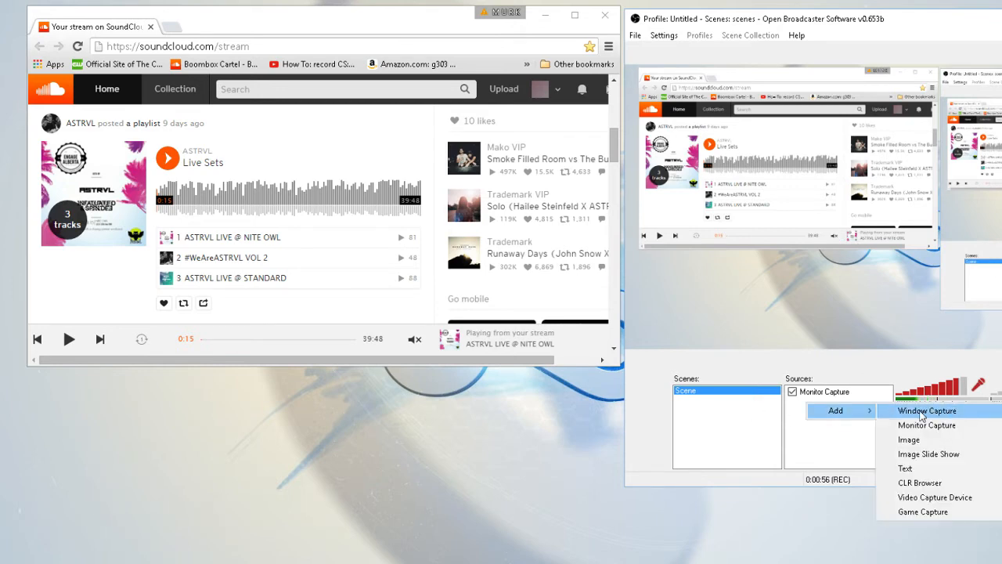
- Add a Window Capture source to the OBS scene
click(927, 410)
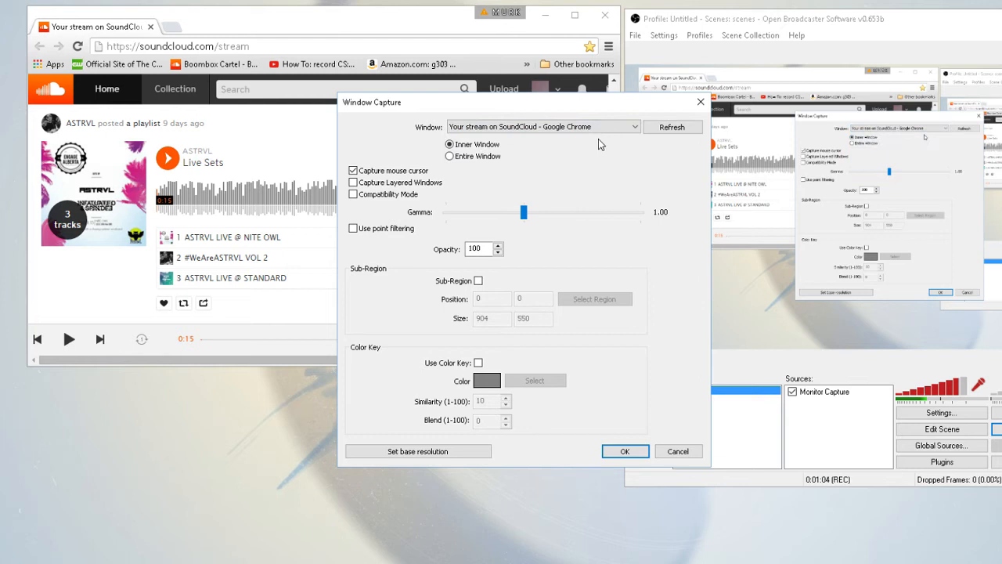
- Target the SoundCloud Chrome window for capture and enable Sub-Region cropping
click(672, 126)
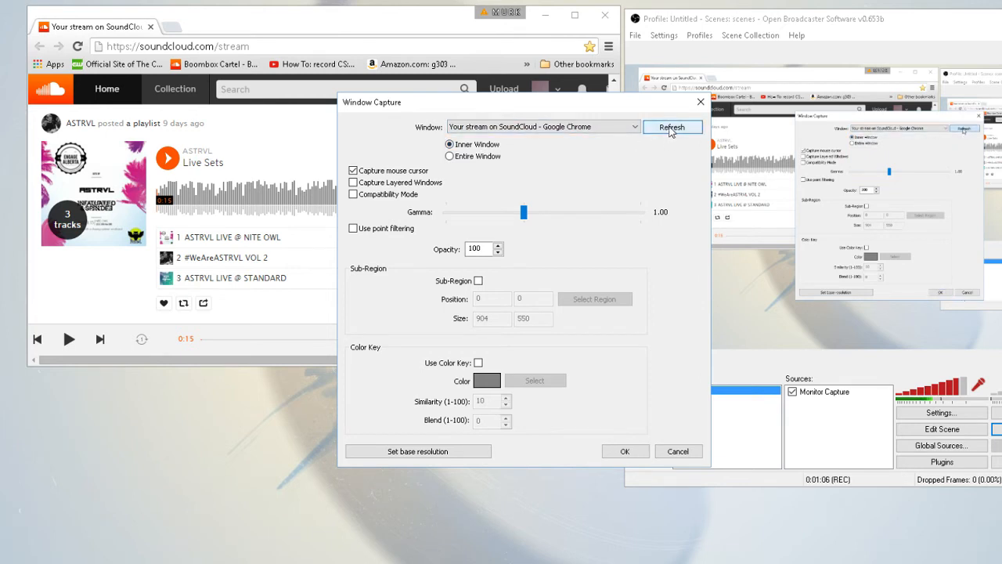
click(634, 125)
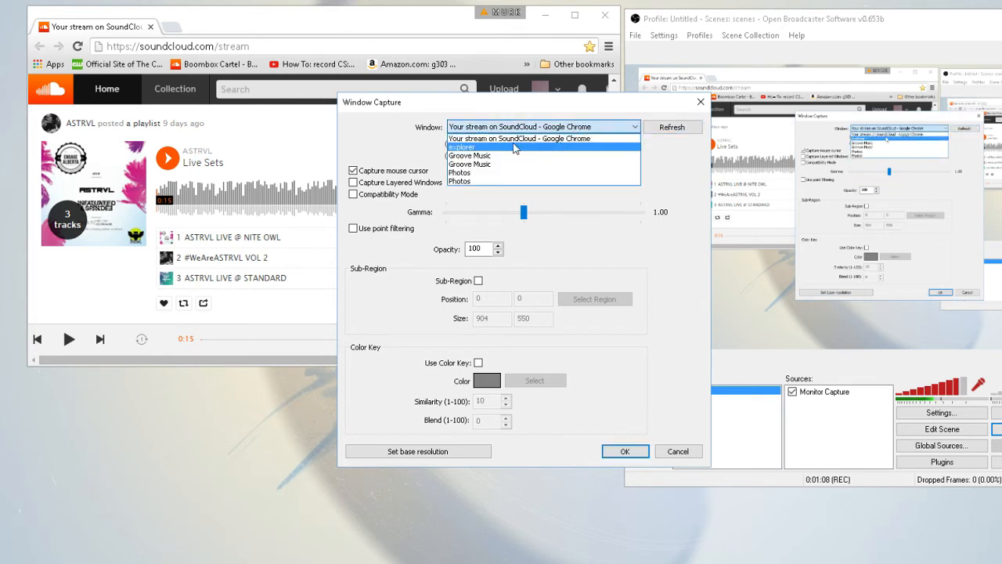
click(542, 125)
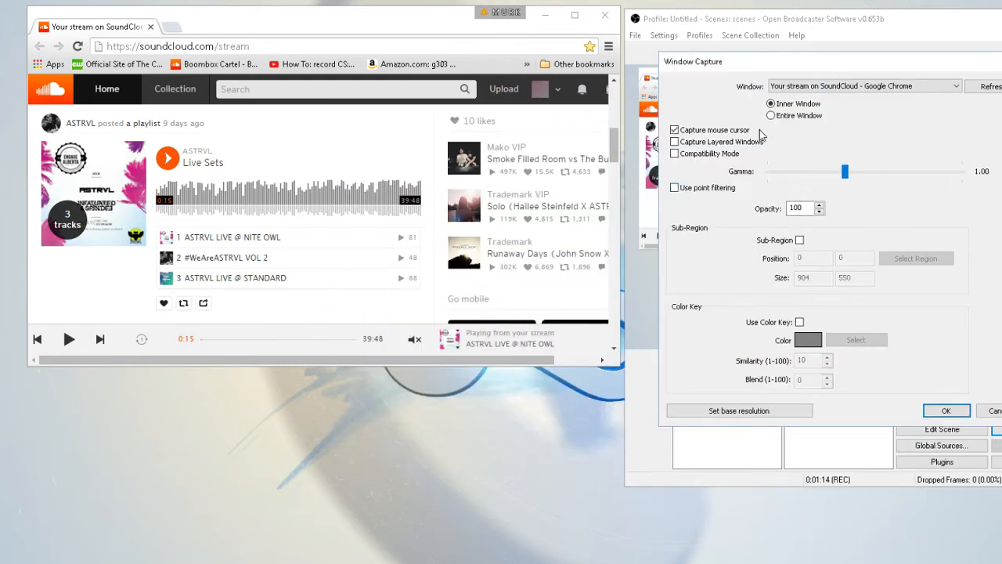
click(798, 240)
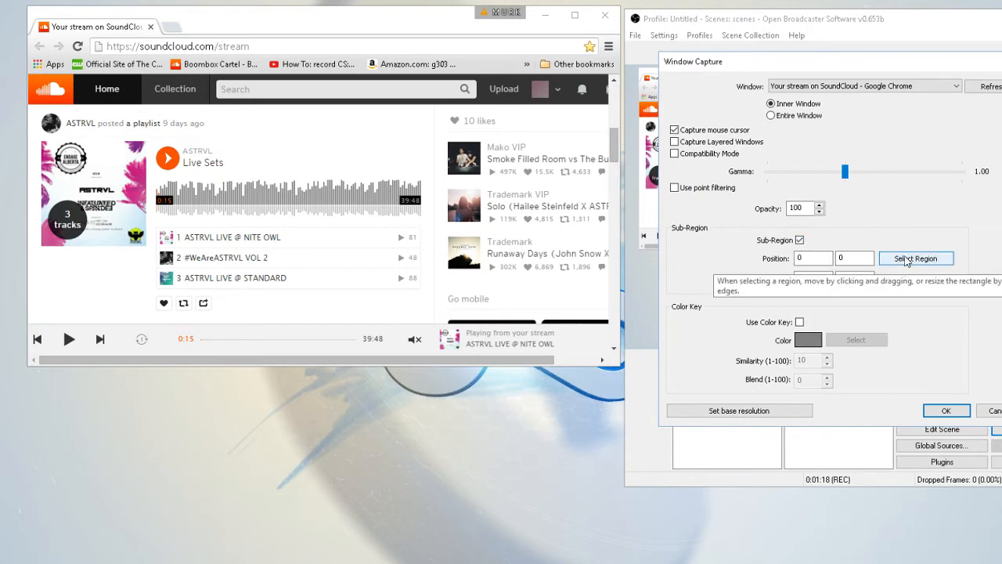
- Mark the capture region around the now-playing box at 618, 488, size 228 × 47
click(916, 256)
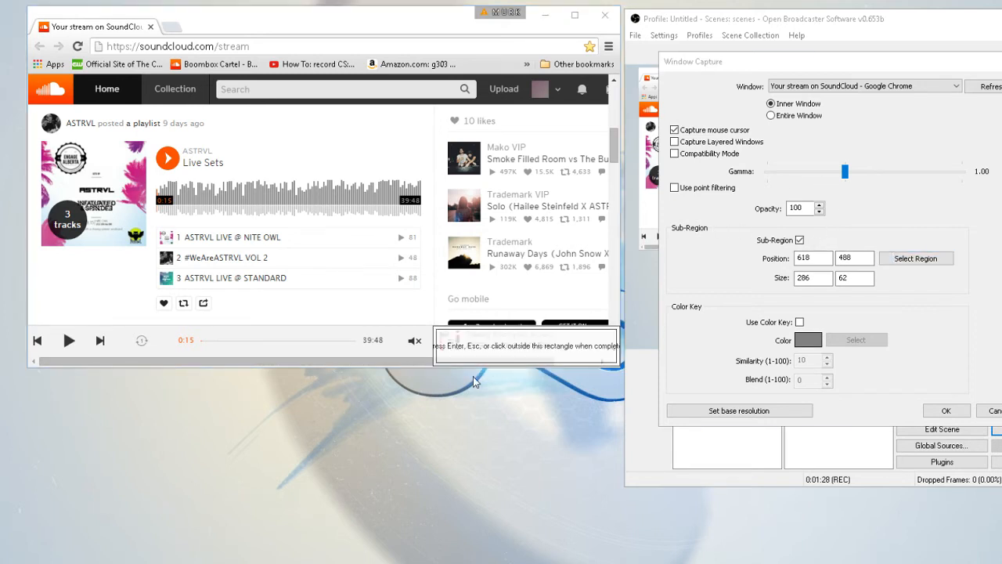
mouse_move(509, 354)
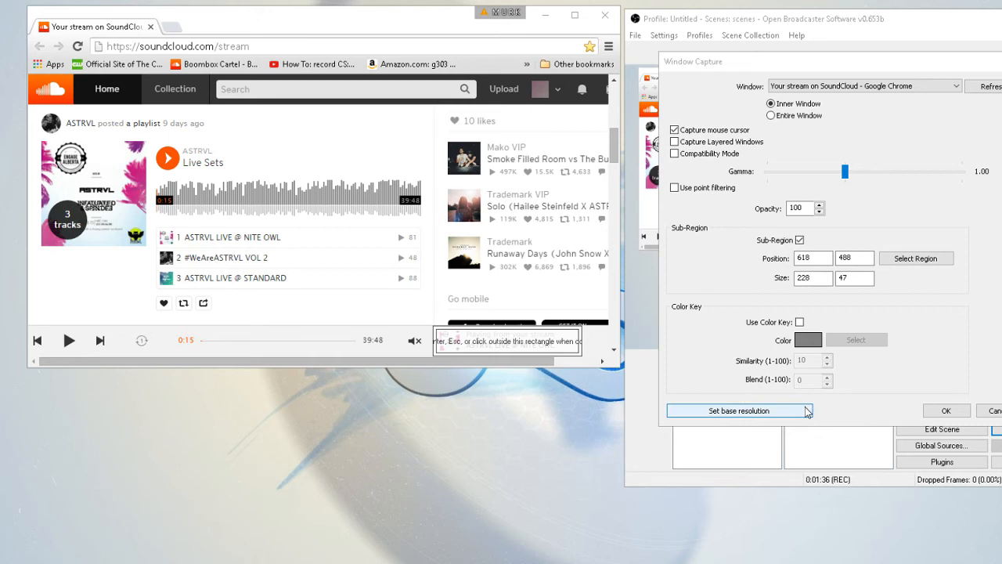
mouse_move(874, 412)
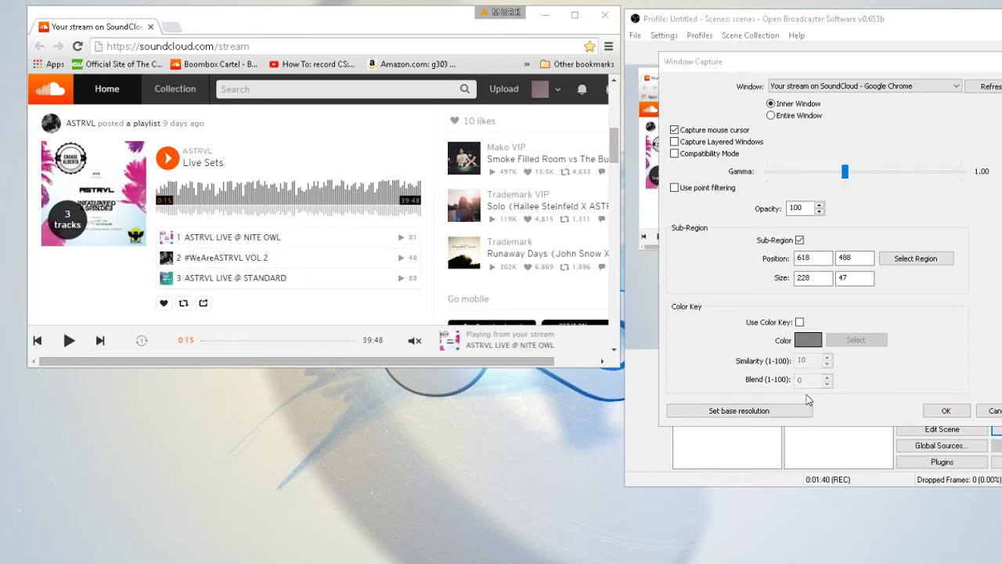
- Confirm the Window Capture settings so the cropped track strip appears in the scene
click(945, 410)
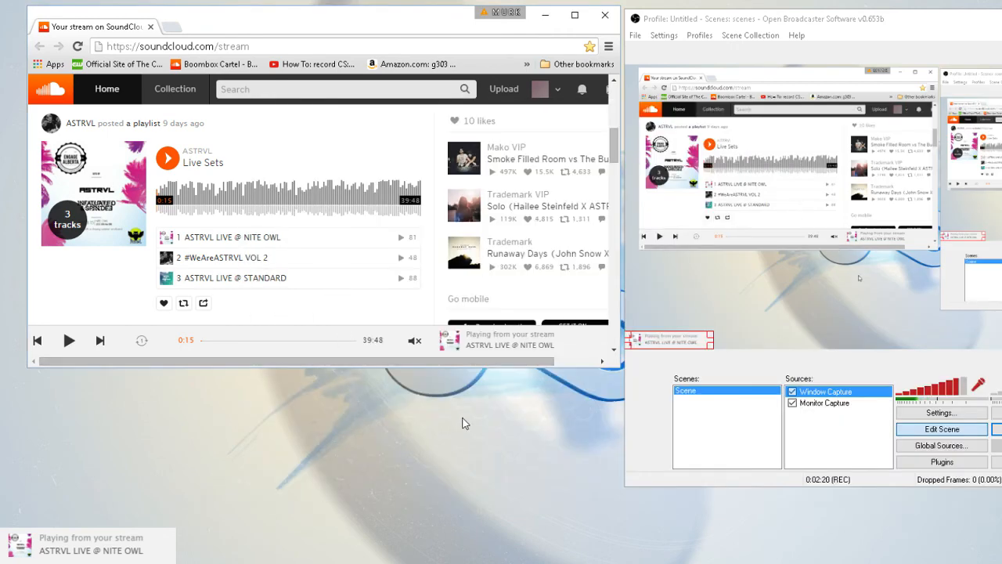
mouse_move(453, 366)
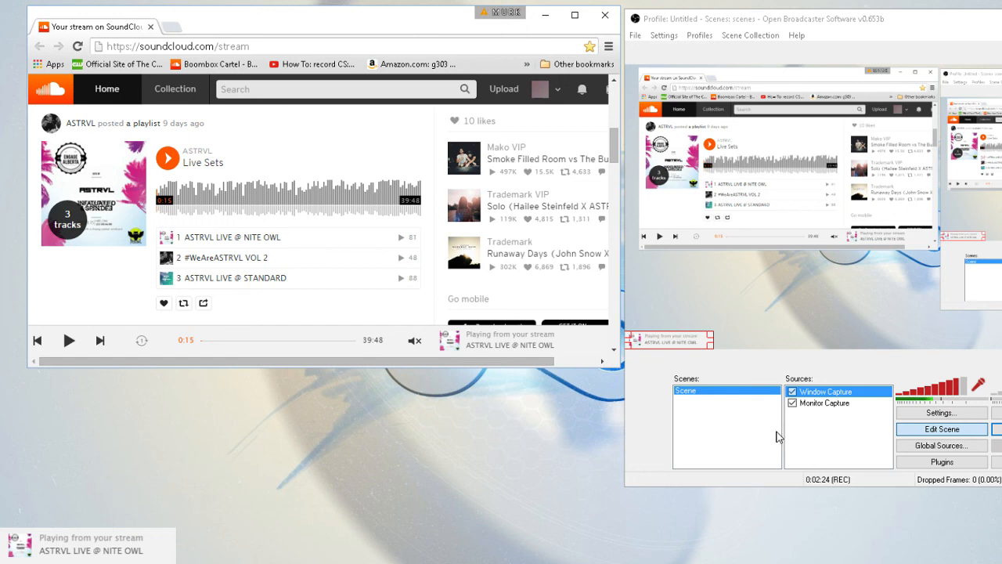
mouse_move(827, 441)
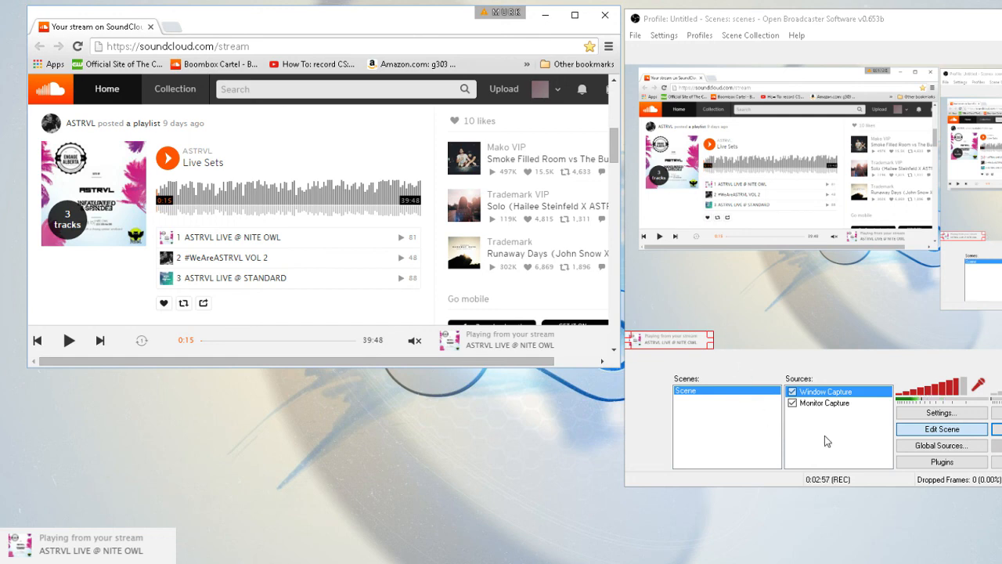